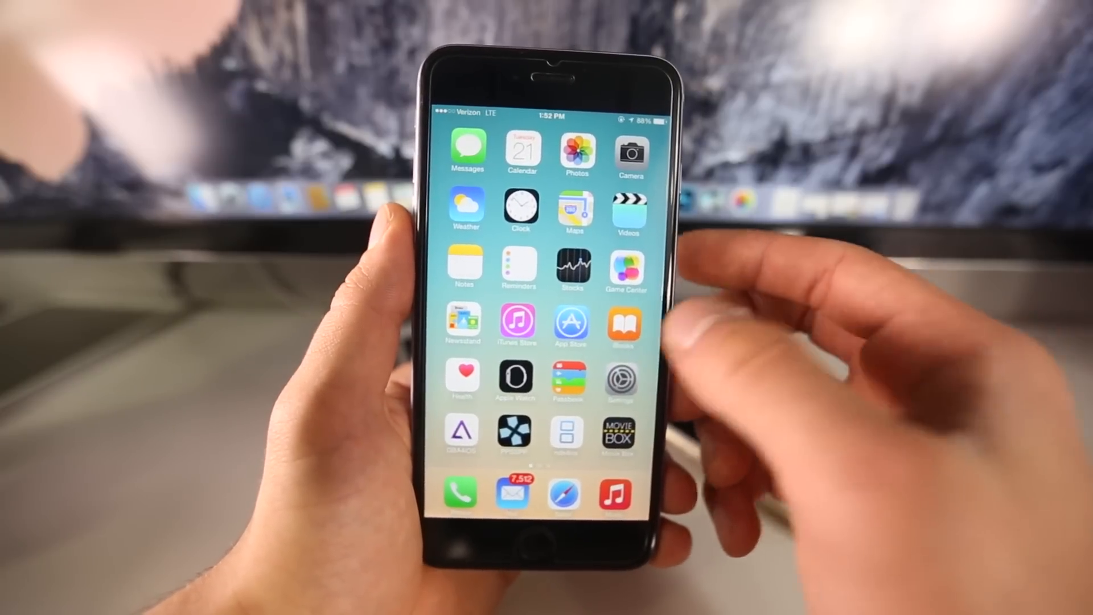
Launch the Settings app from the home screen to reach the main Settings list
{"action": "left_click", "coordinate": [620, 379]}
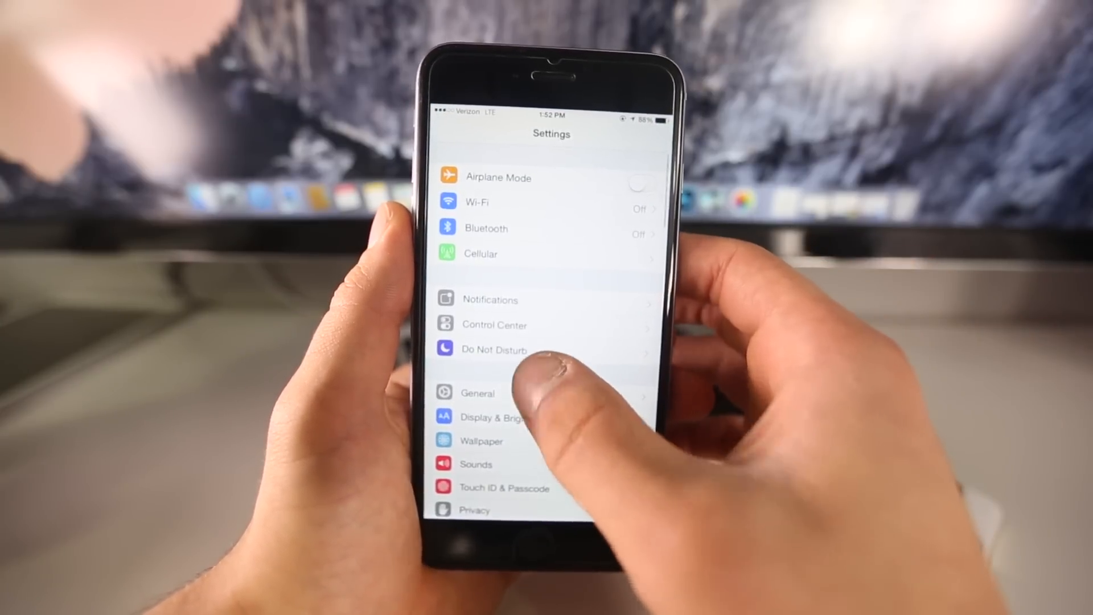